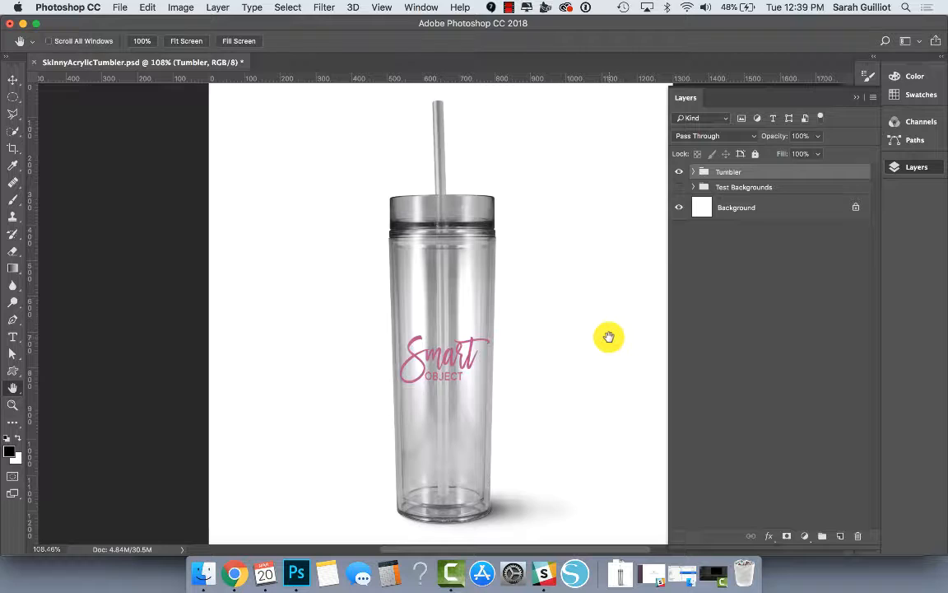
mouse_move(544, 195)
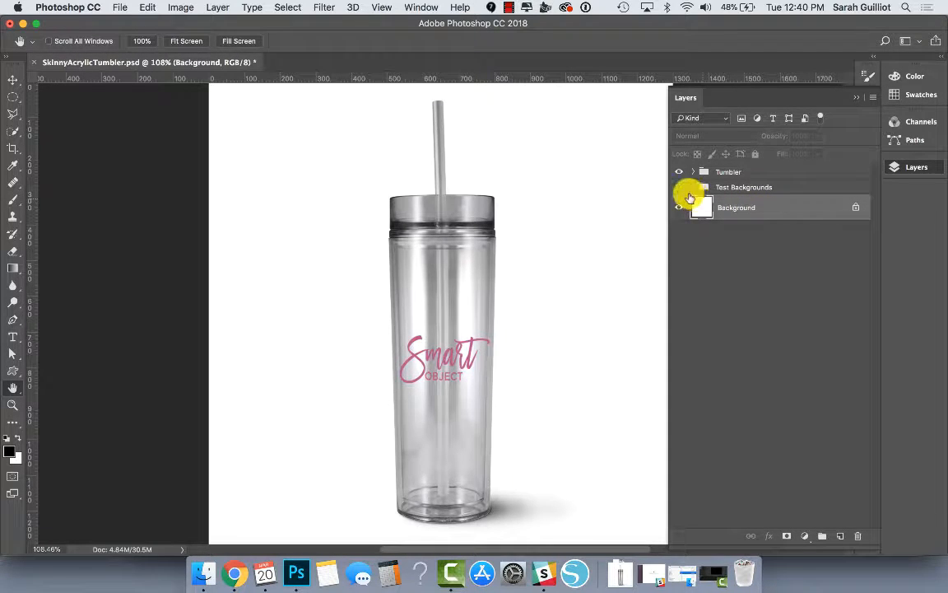
Preview the mountain photo test background, then return to the plain white background
click(679, 187)
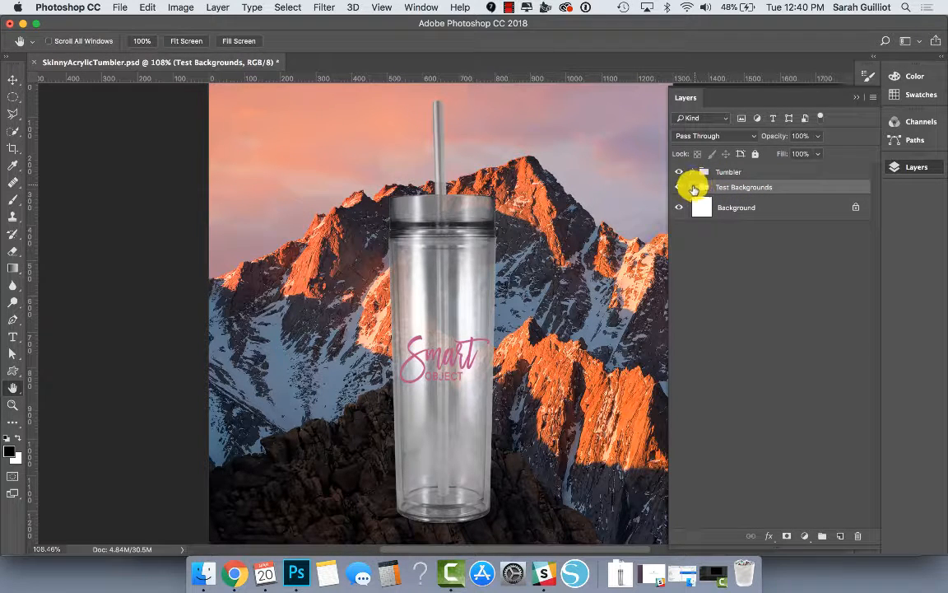
click(694, 186)
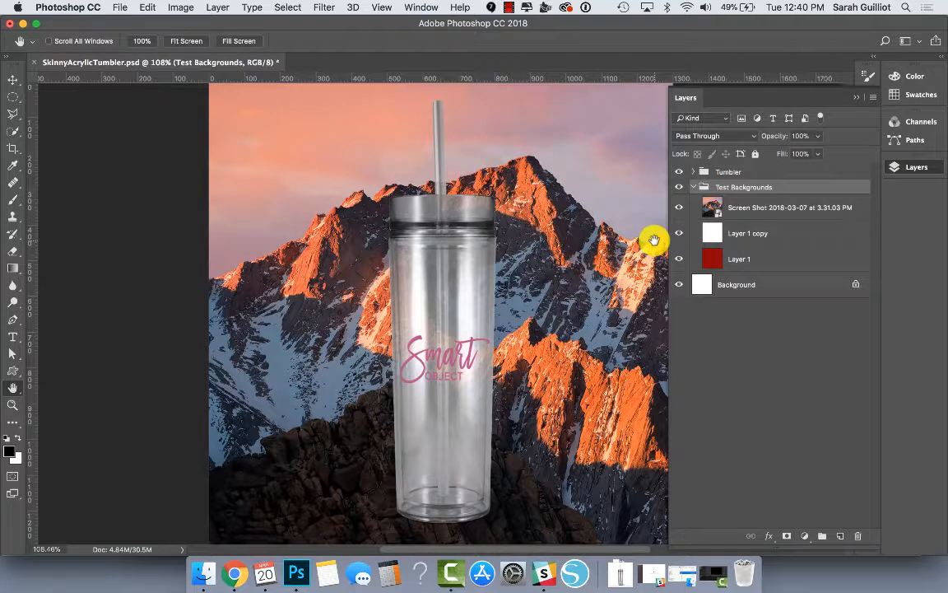
mouse_move(448, 204)
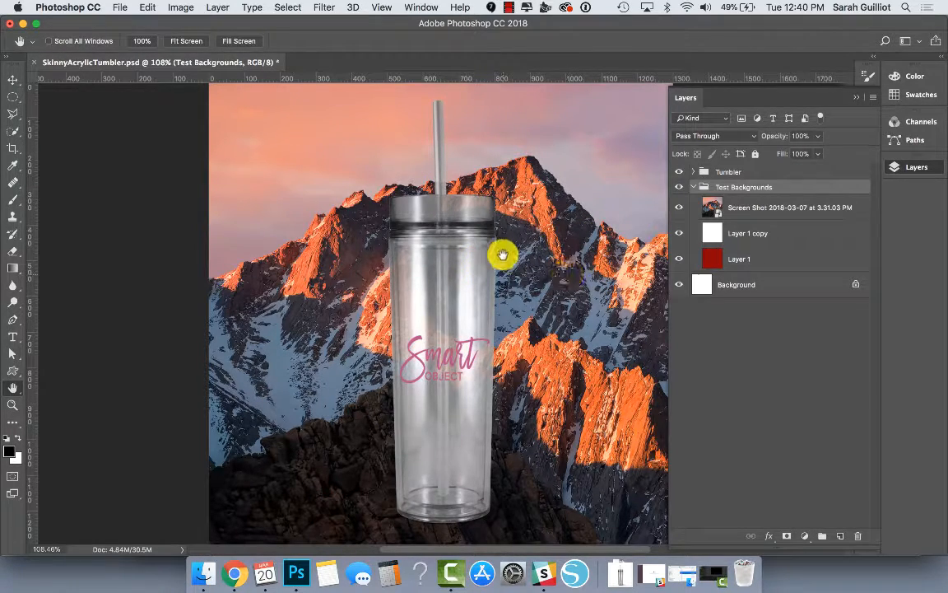
click(679, 207)
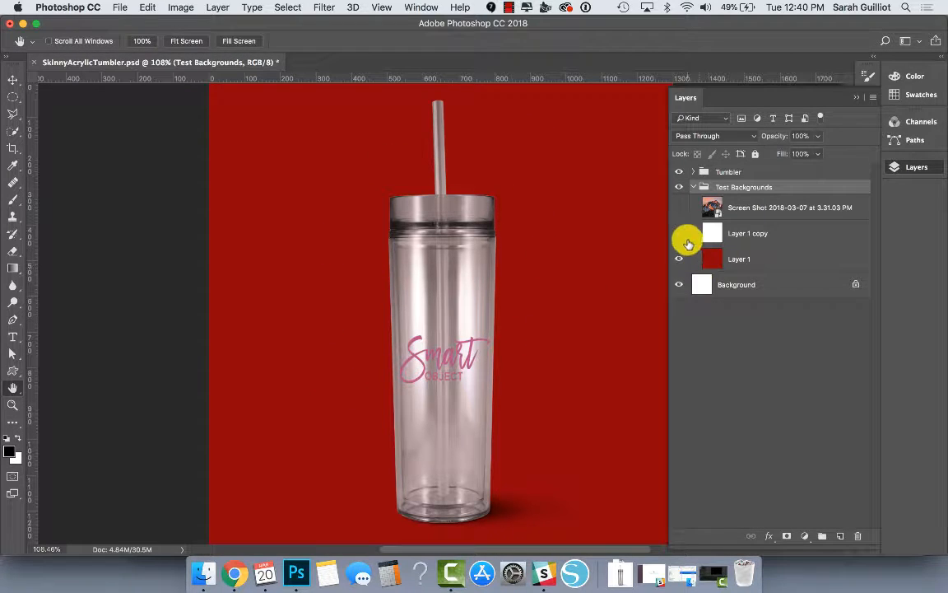
click(694, 187)
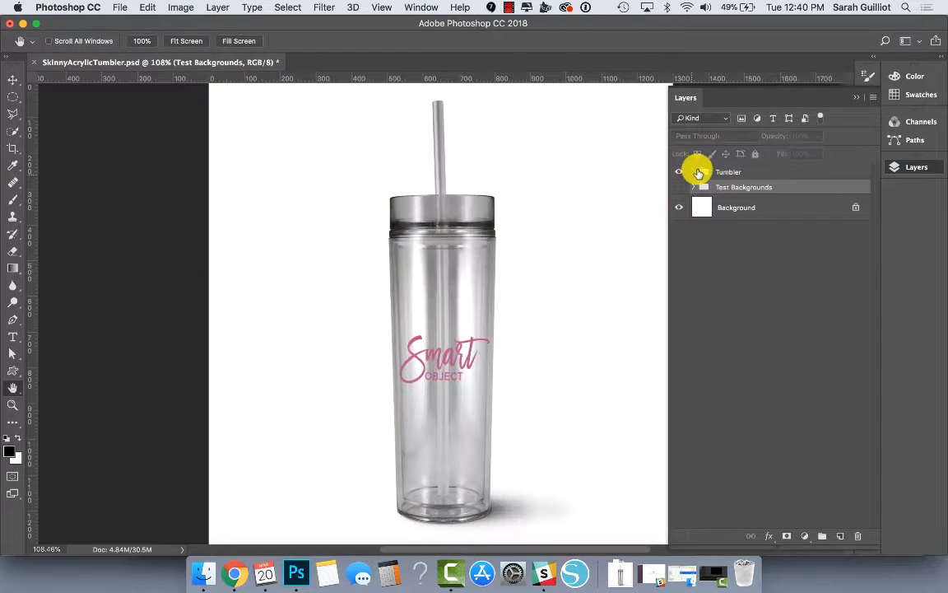
Expand the Tumbler group and hide, then restore, the tumbler's shadow layer
click(694, 172)
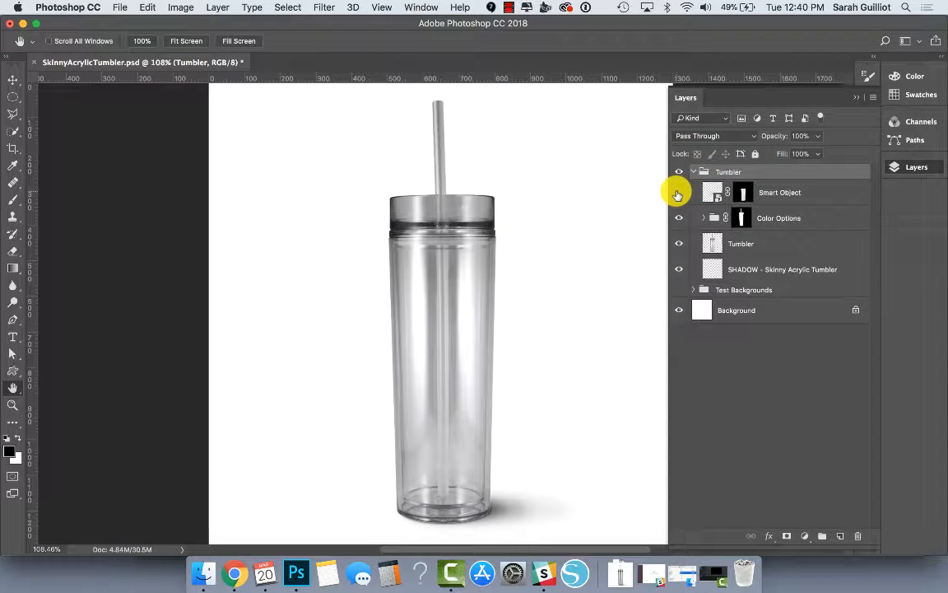
click(678, 192)
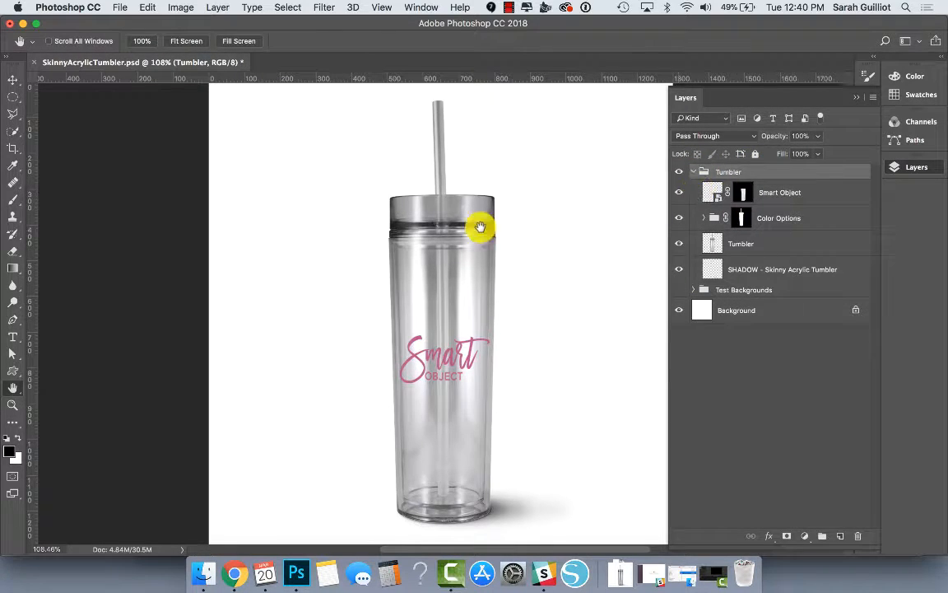
mouse_move(386, 303)
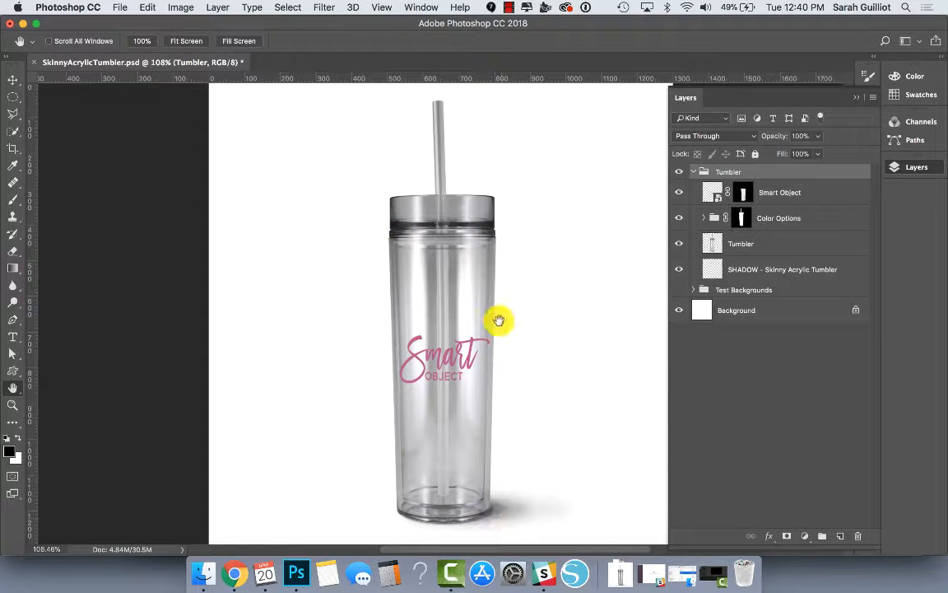
mouse_move(501, 206)
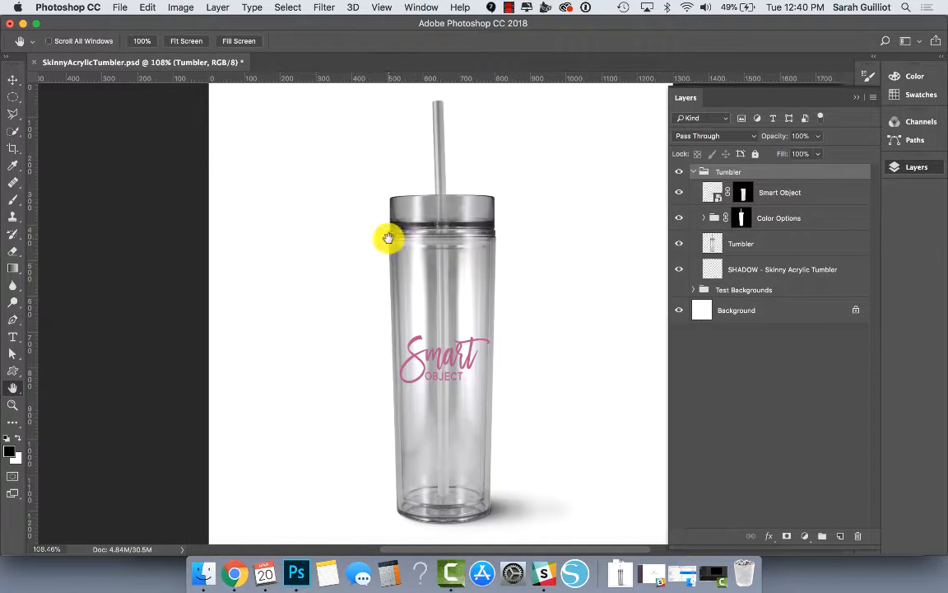
mouse_move(544, 232)
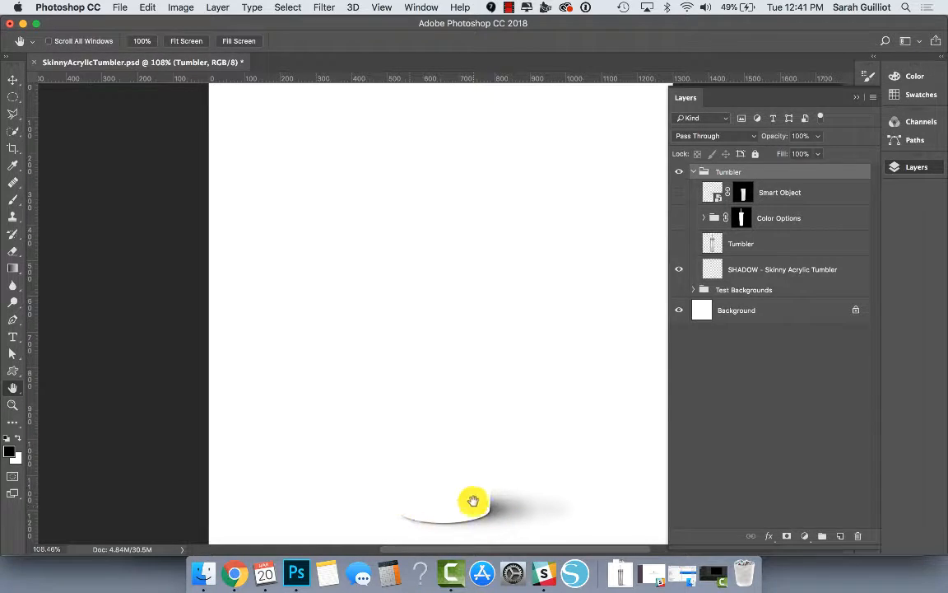
click(678, 269)
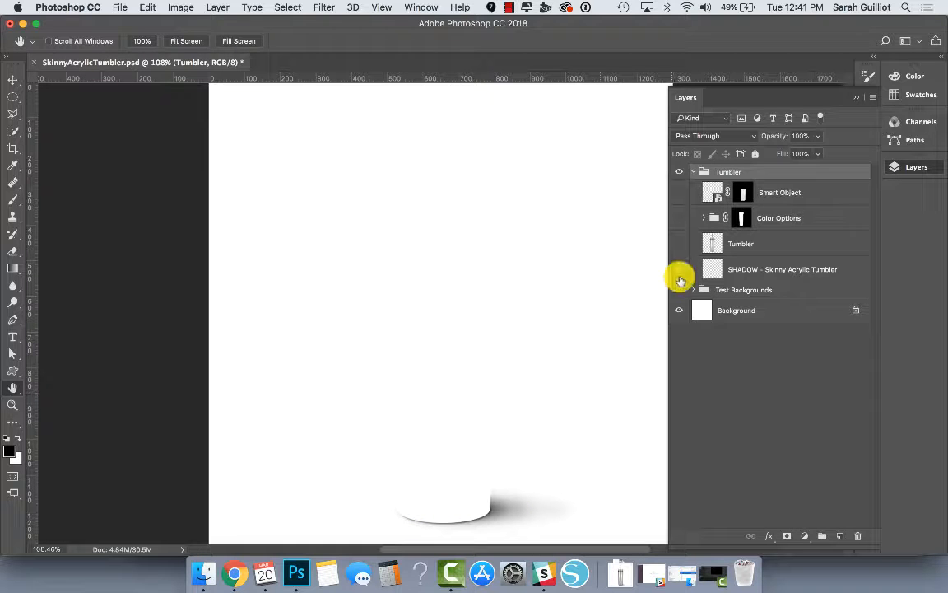
click(679, 243)
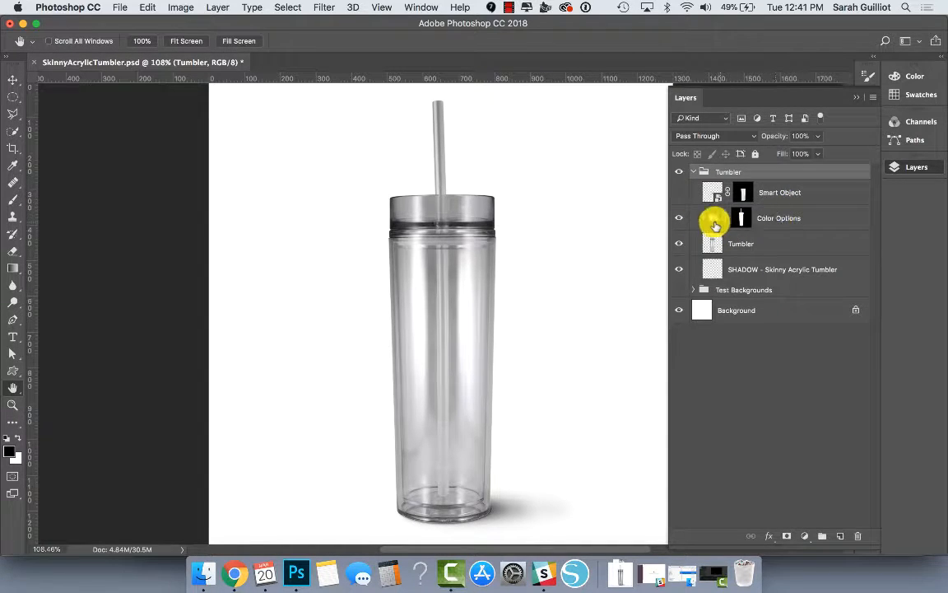
Expand Color Options, preview the Blue tumbler with a blue straw, then hide Blue
click(704, 218)
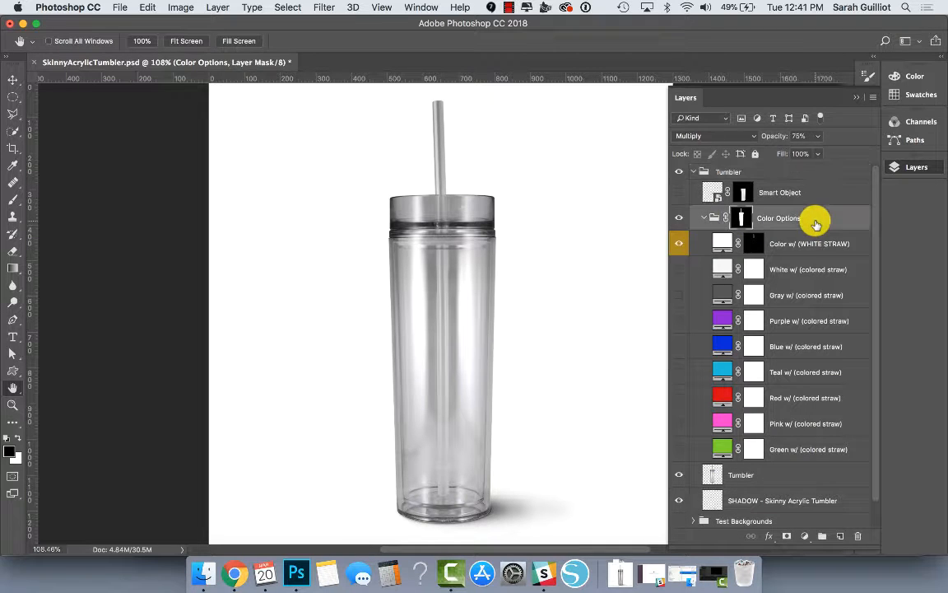
click(809, 244)
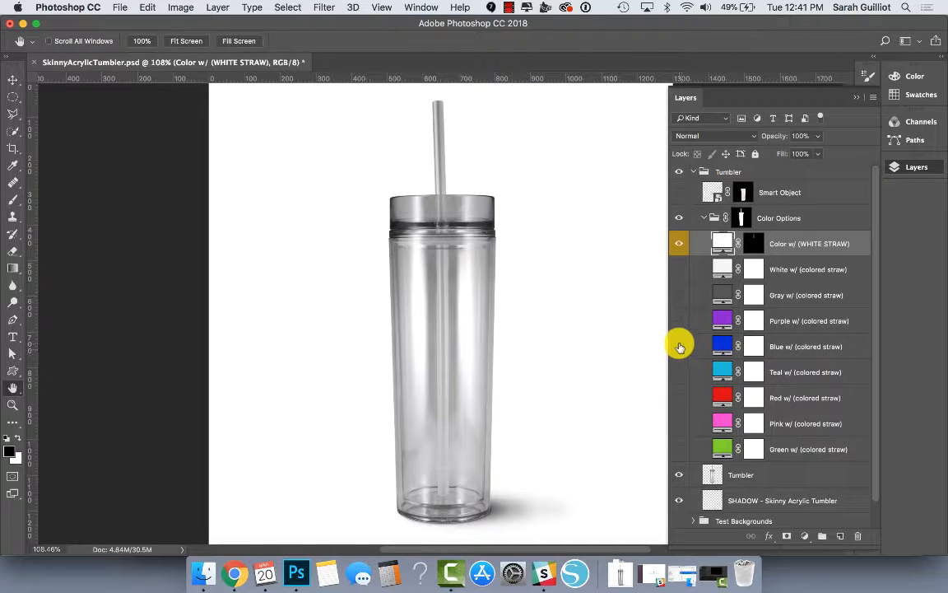
click(680, 346)
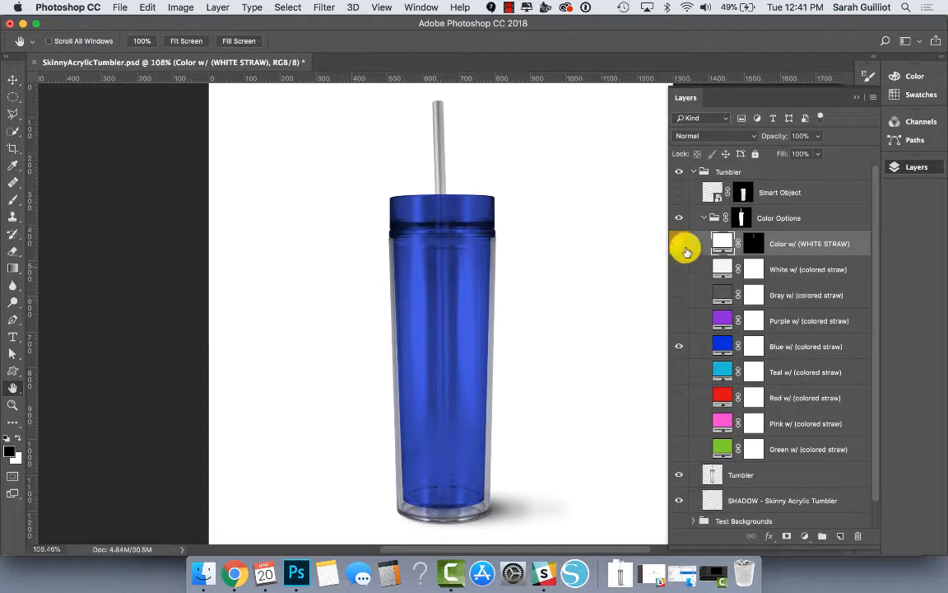
click(679, 244)
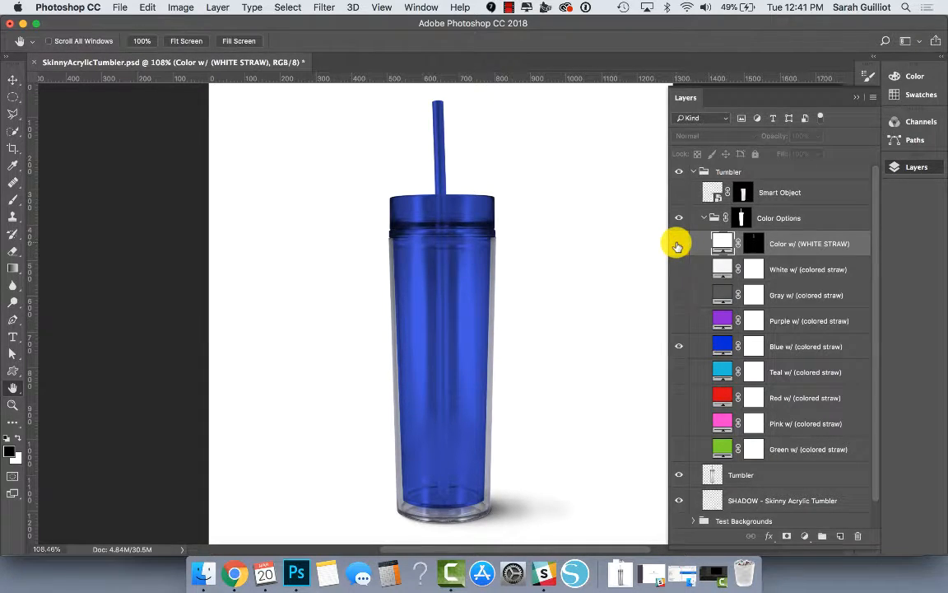
mouse_move(726, 298)
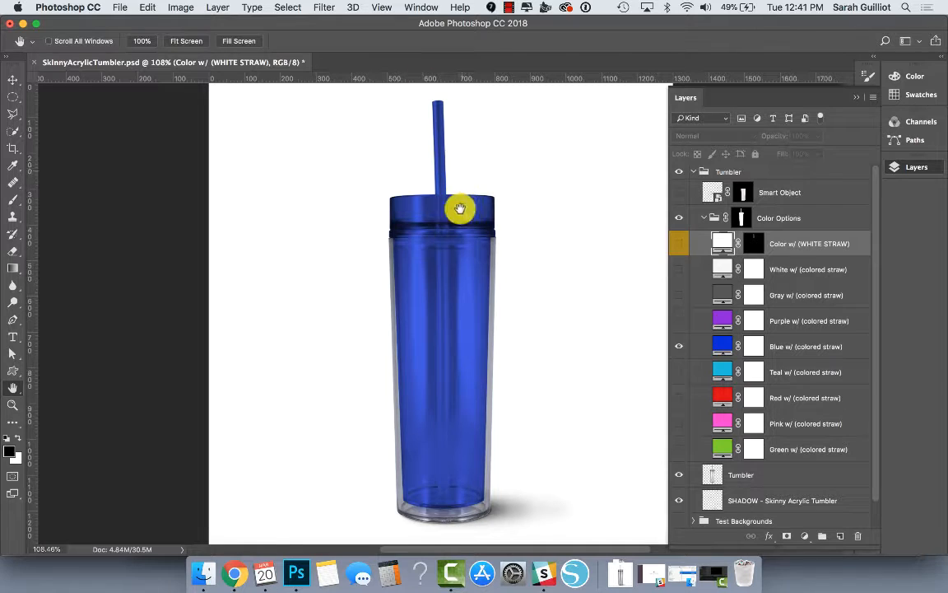
click(679, 346)
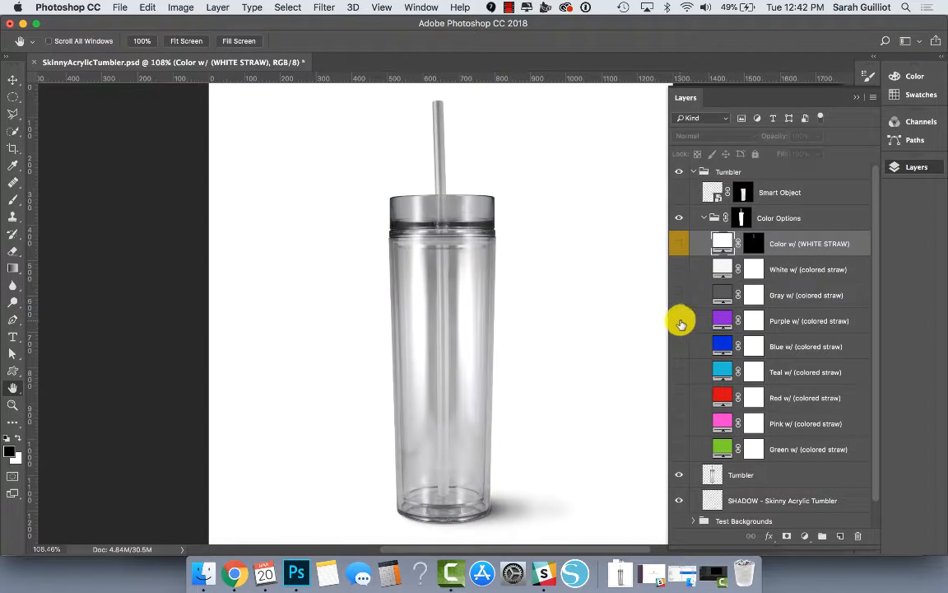
Preview blue and yellow hues on the Green copy fill, then cancel to keep green
click(679, 295)
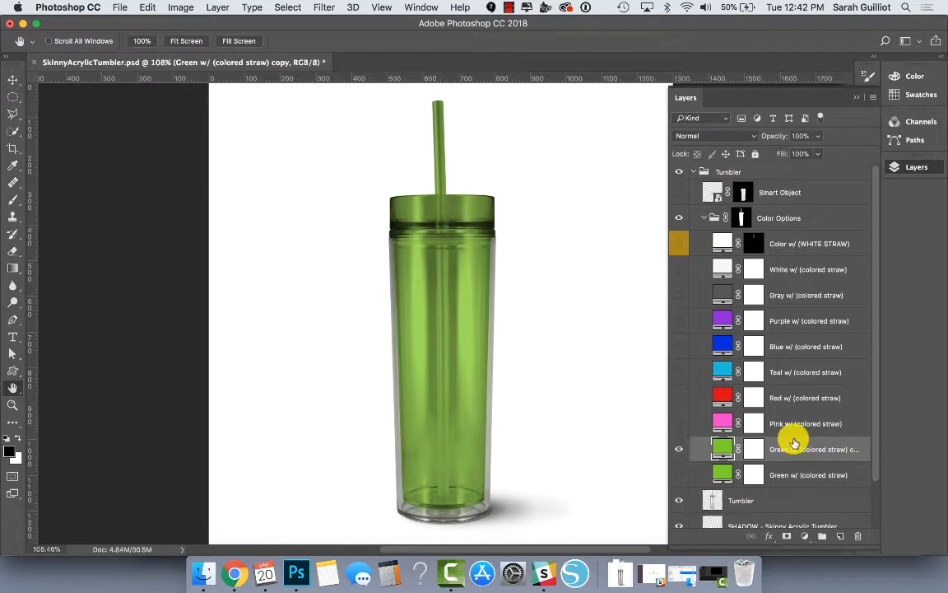
mouse_move(680, 445)
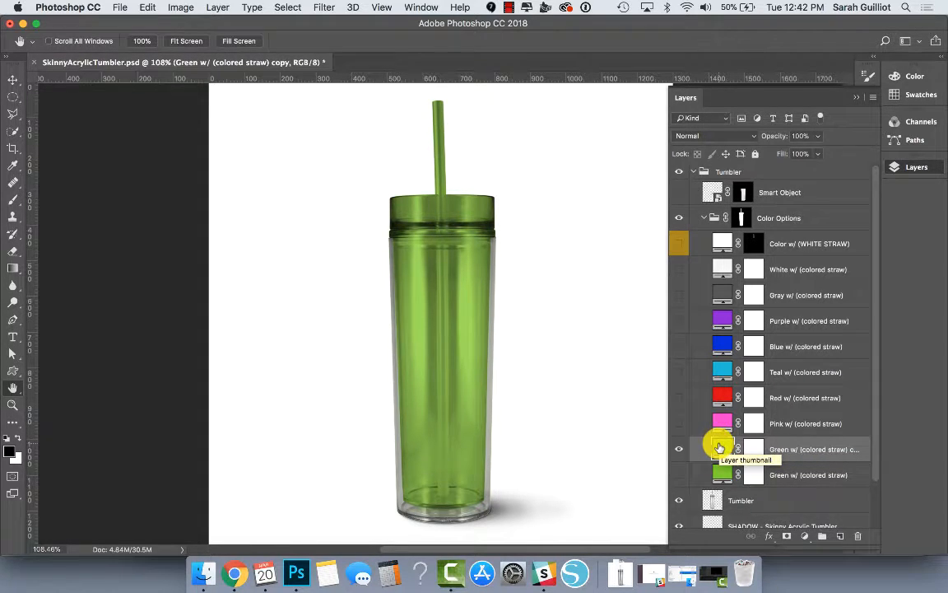
double_click(722, 449)
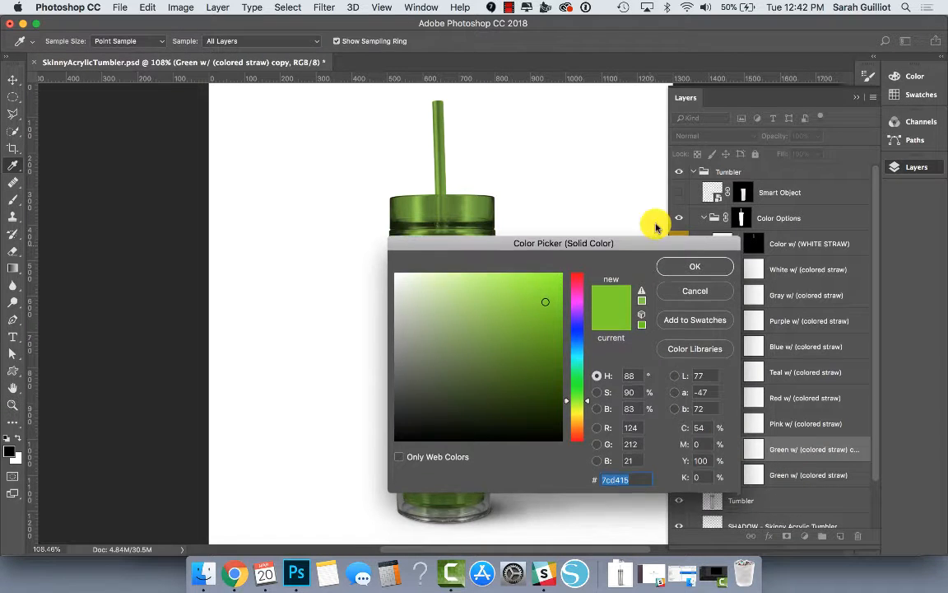
drag(564, 243, 683, 118)
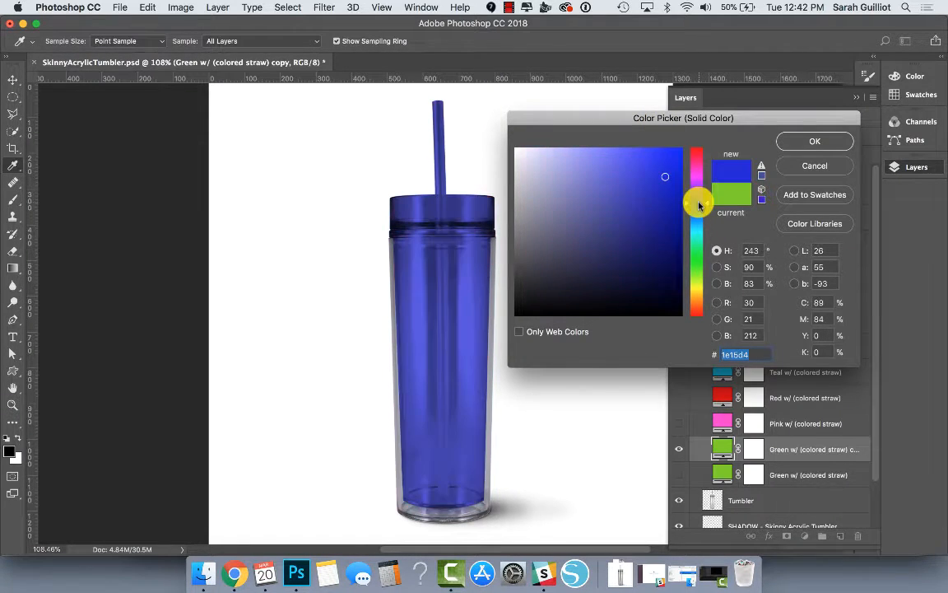
drag(698, 205, 700, 225)
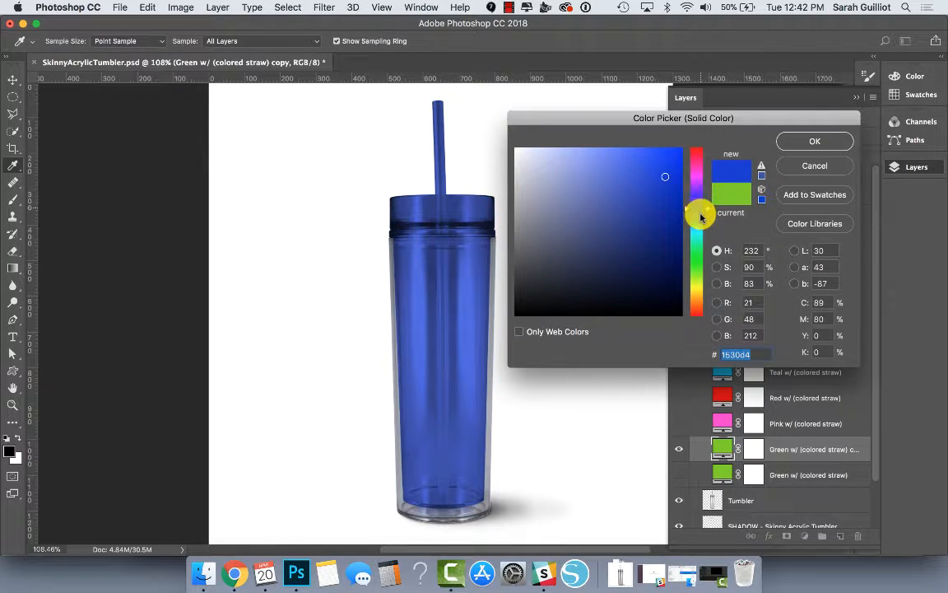
drag(701, 216, 696, 293)
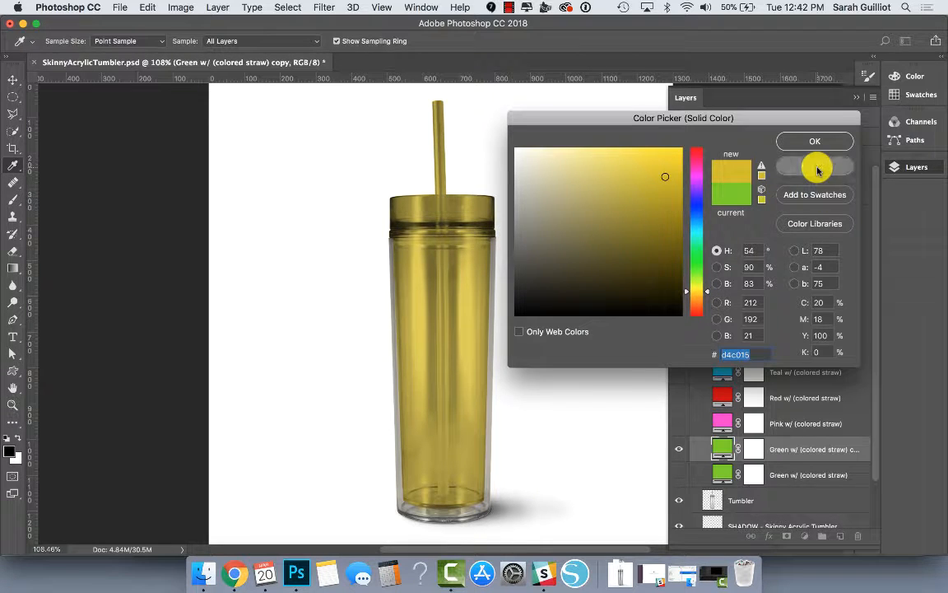
click(814, 140)
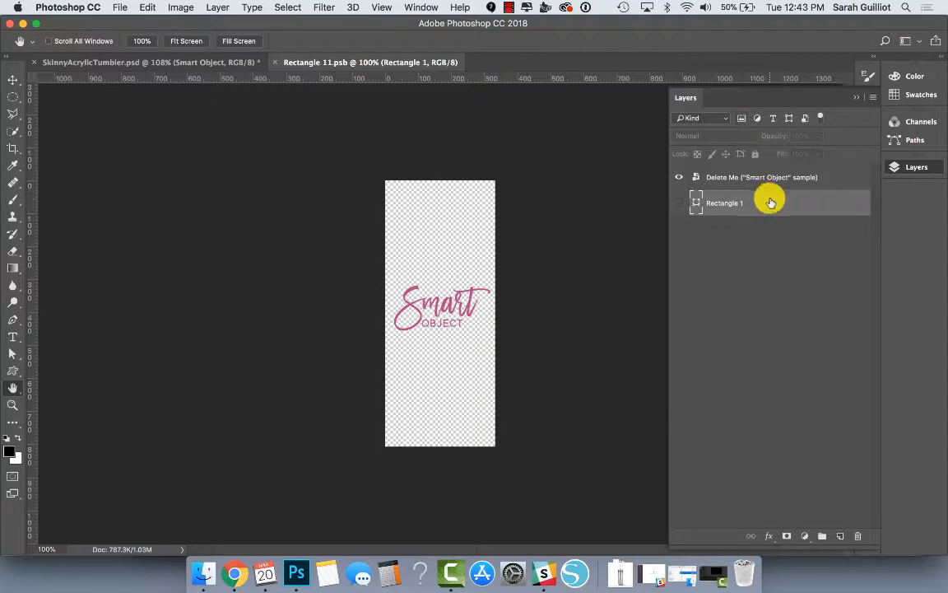
Hide the sample artwork layer in Rectangle 11.psb, glance at the mockup, and return
click(679, 177)
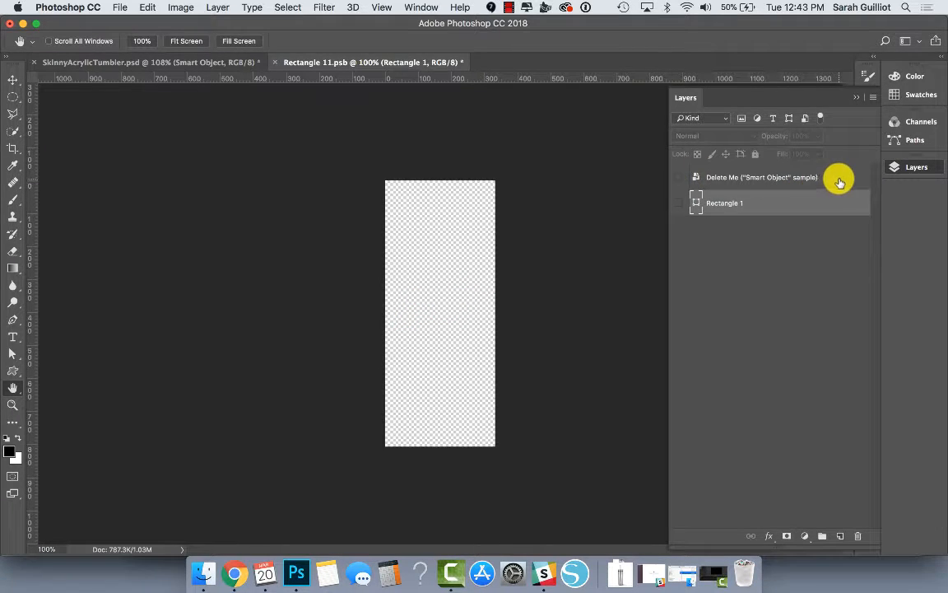
click(761, 177)
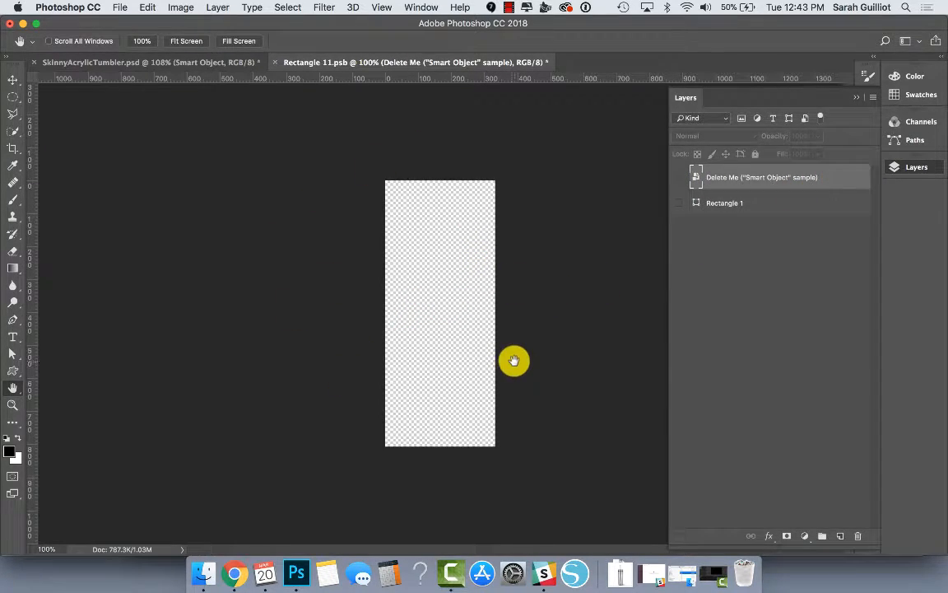
mouse_move(444, 165)
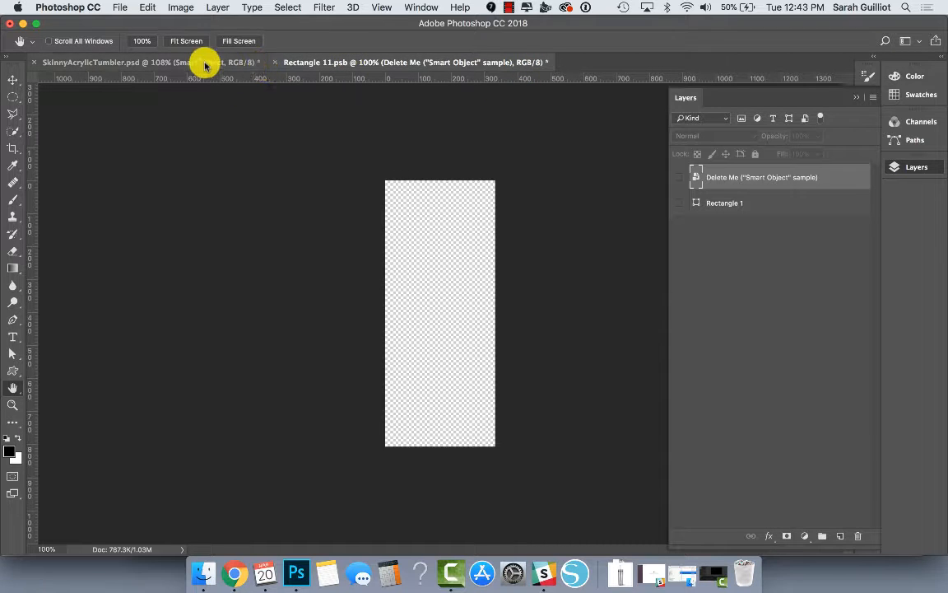
click(91, 62)
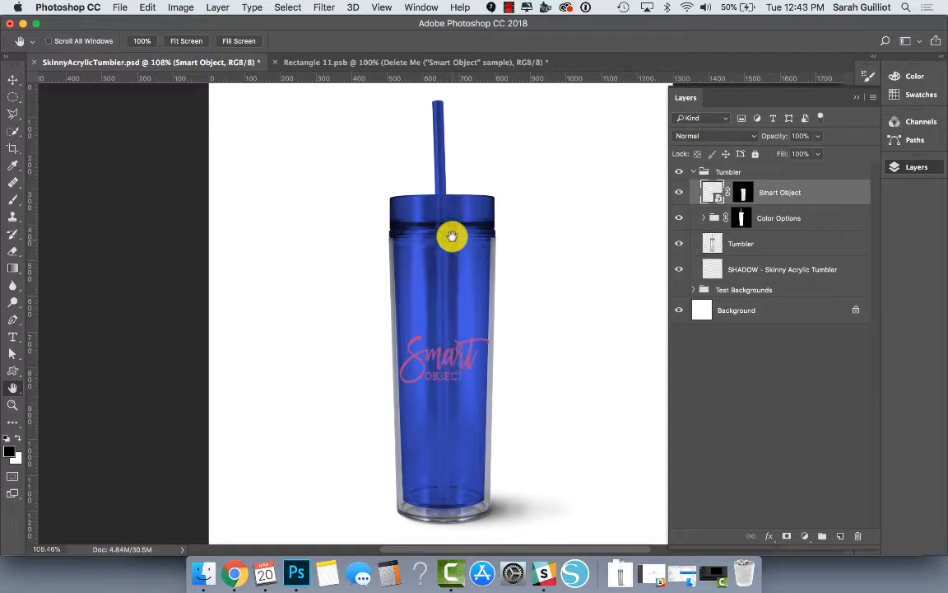
mouse_move(445, 316)
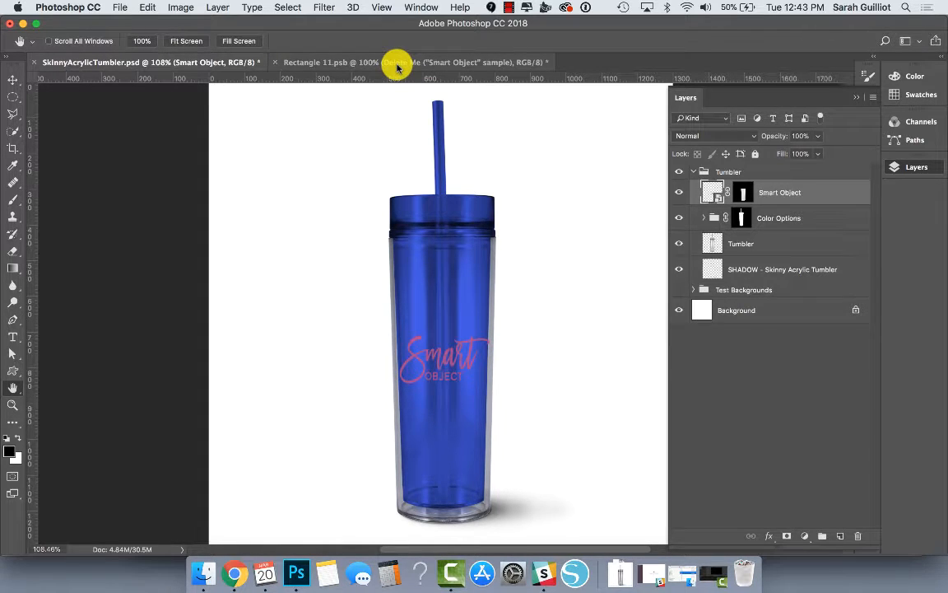
click(411, 62)
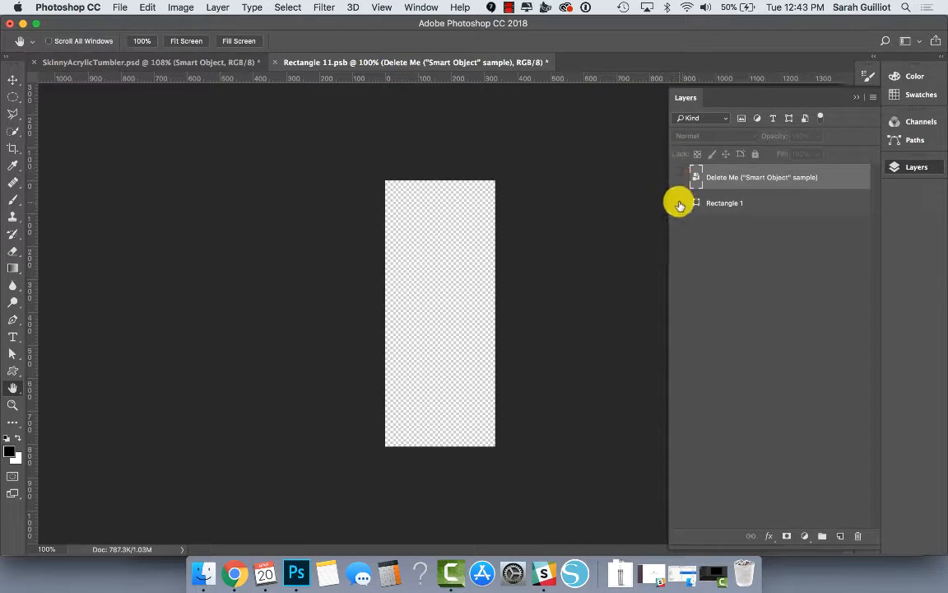
Show the red Rectangle 1 fill, save the contents, then hide the rectangle again
click(725, 203)
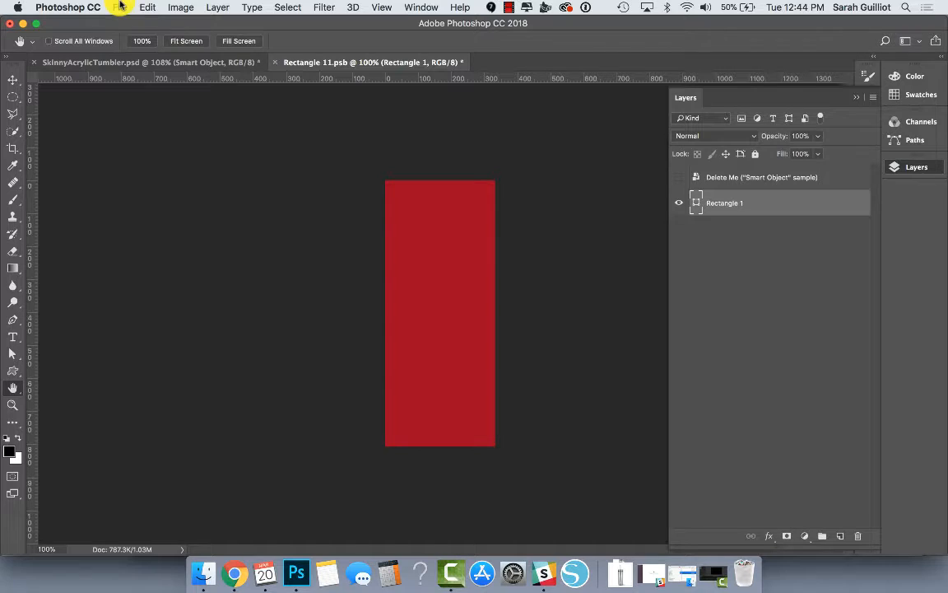
click(119, 7)
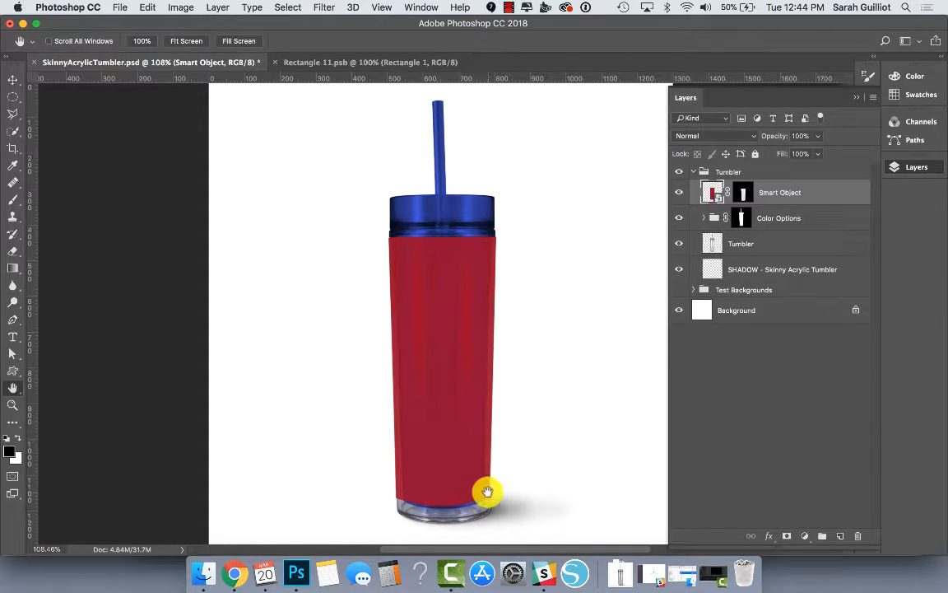
mouse_move(526, 244)
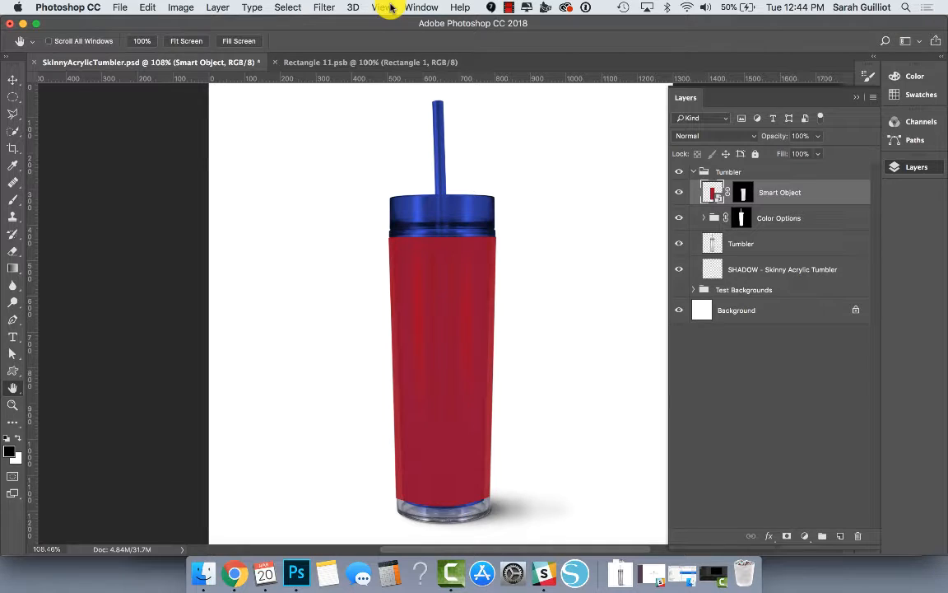
click(369, 62)
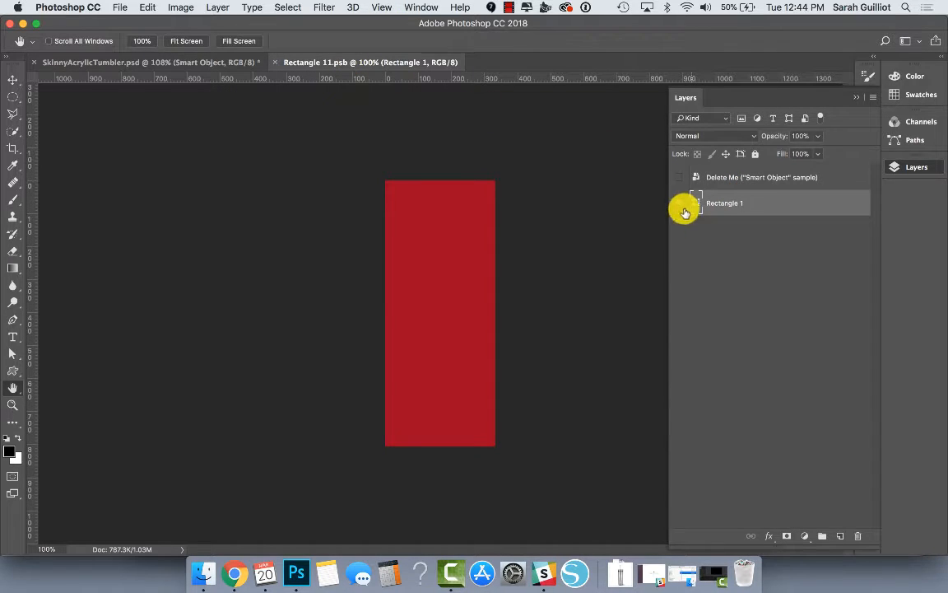
click(679, 177)
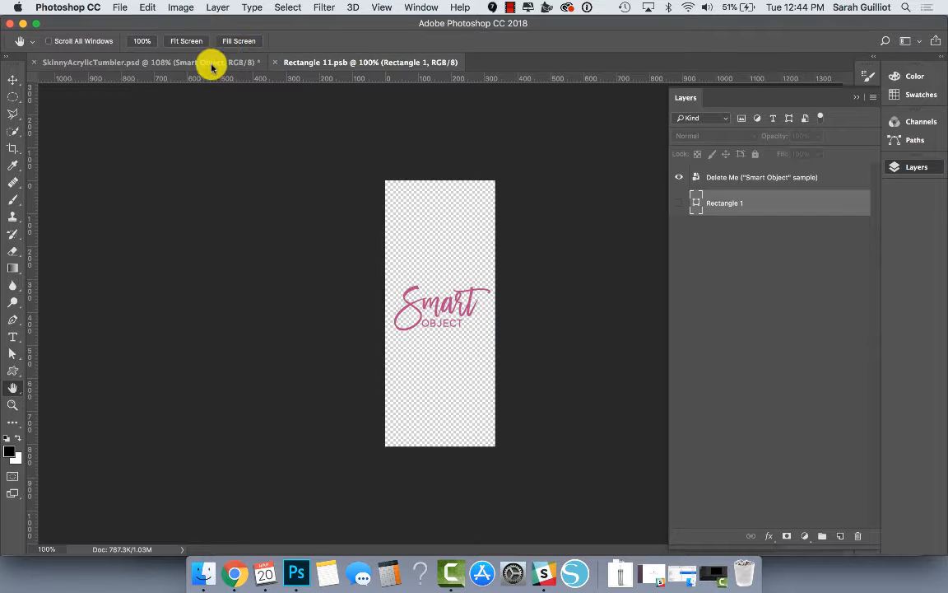
Switch to SkinnyAcrylicTumbler.psd to view the blue tumbler with the sample logo
click(123, 62)
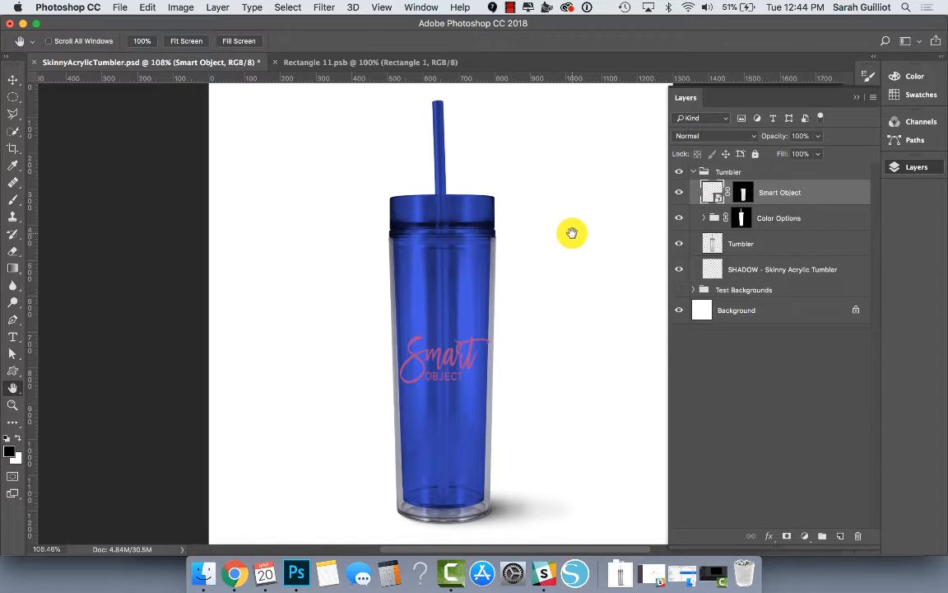
mouse_move(526, 293)
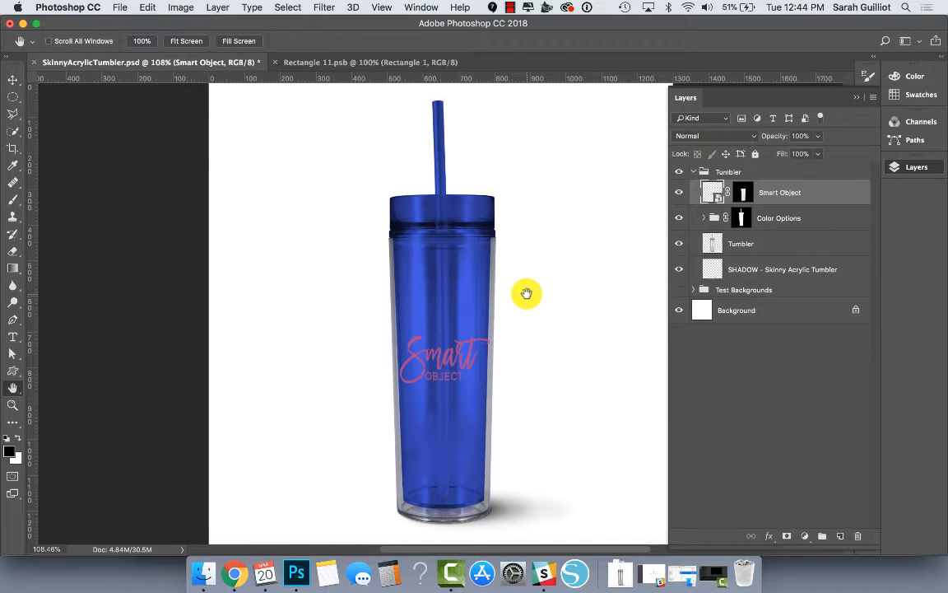
mouse_move(488, 397)
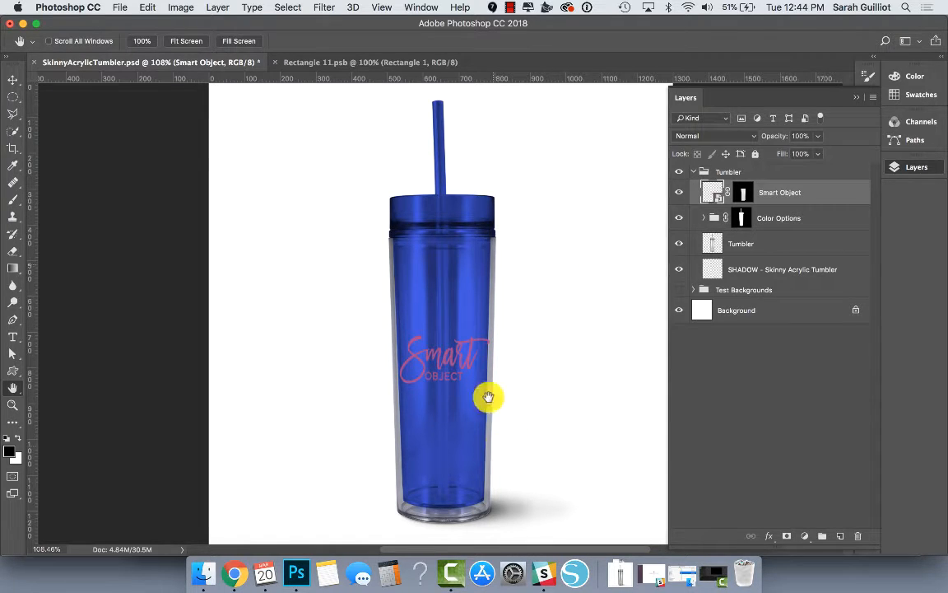
mouse_move(492, 297)
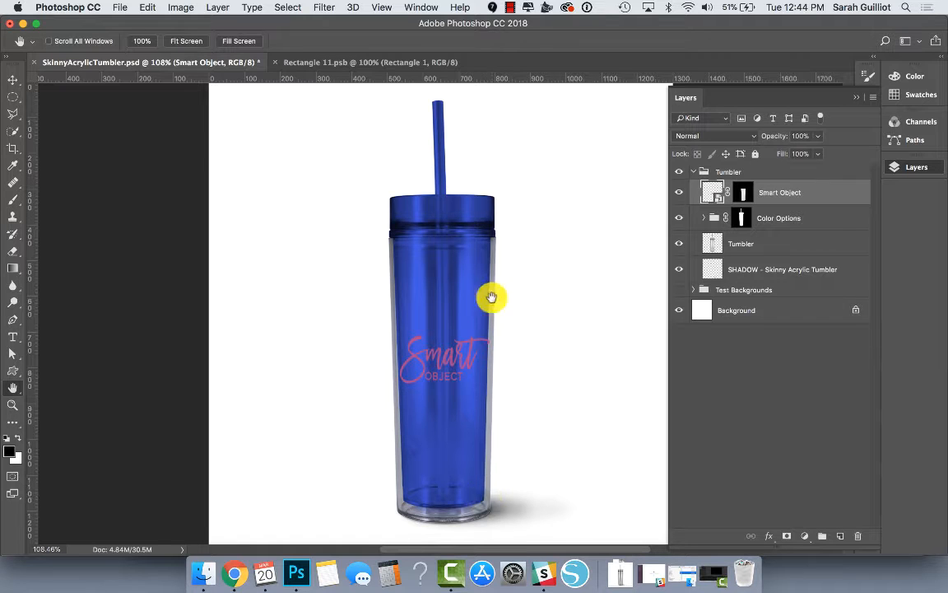
mouse_move(503, 425)
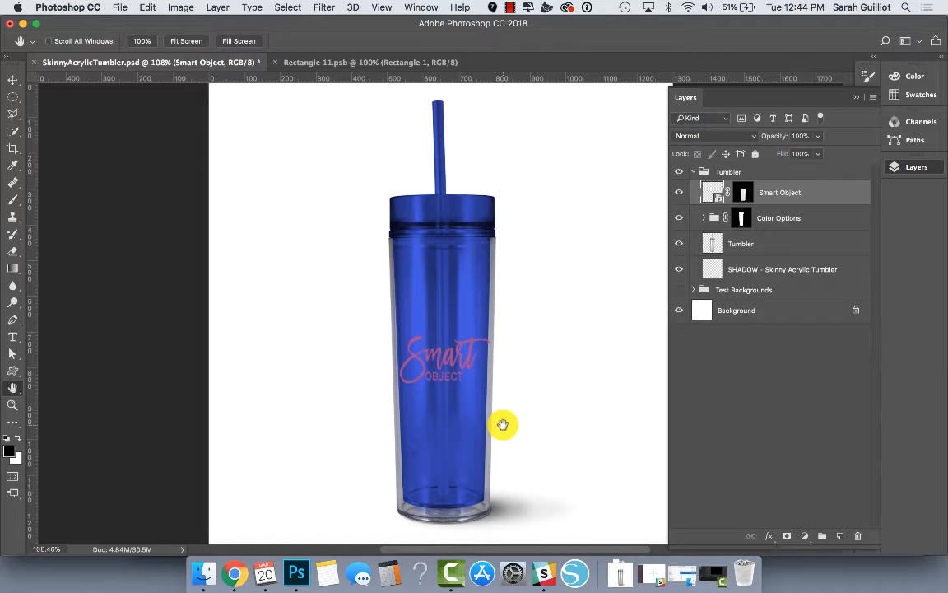